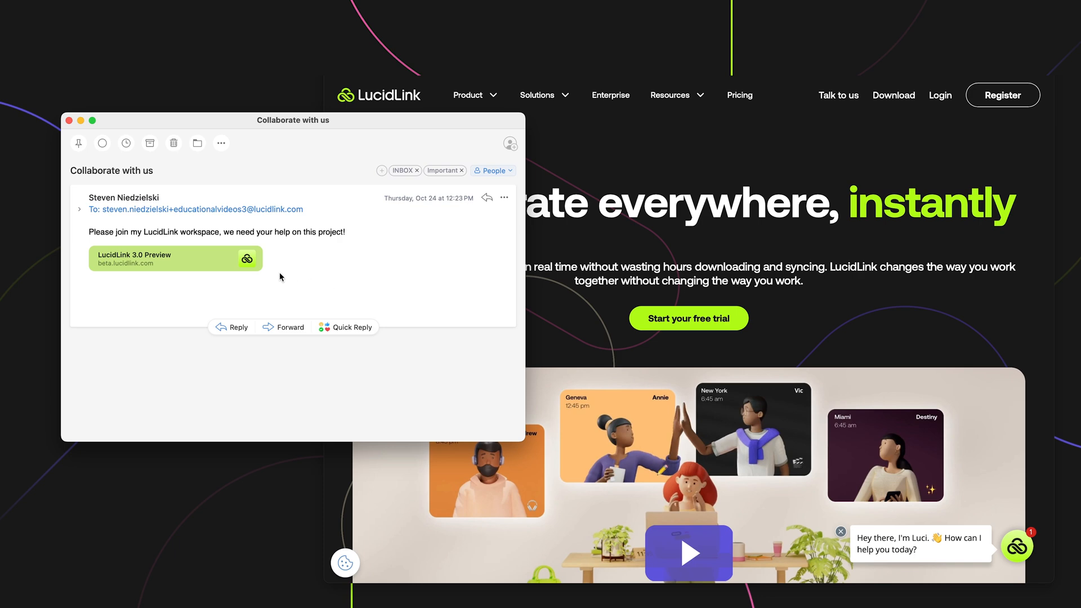
Follow the LucidLink 3.0 Preview link in the 'Collaborate with us' email.
click(176, 258)
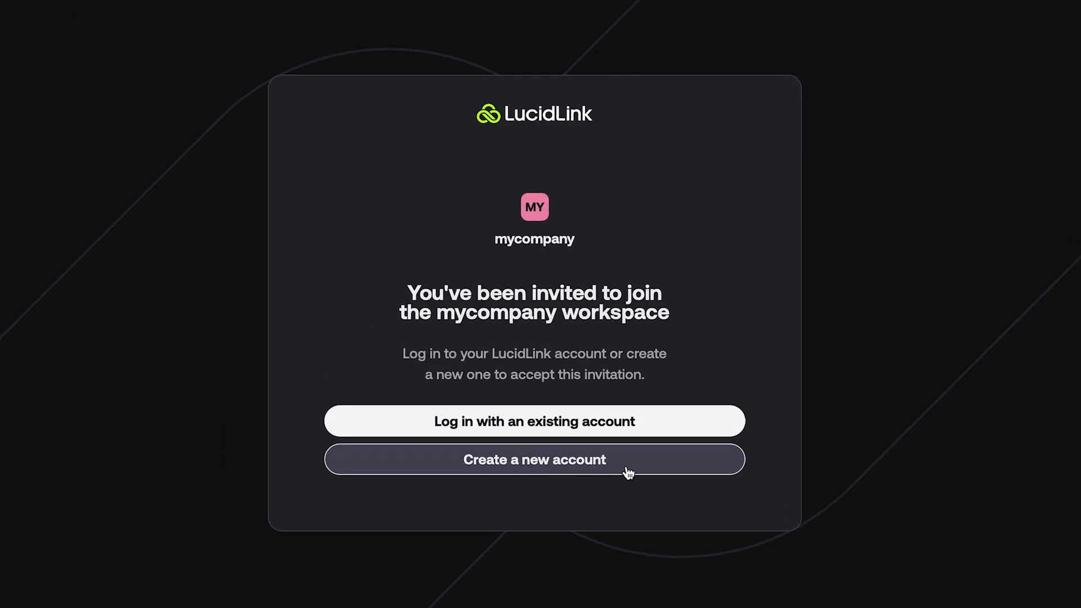
Create a new LucidLink account with the work email and a chosen password.
click(534, 459)
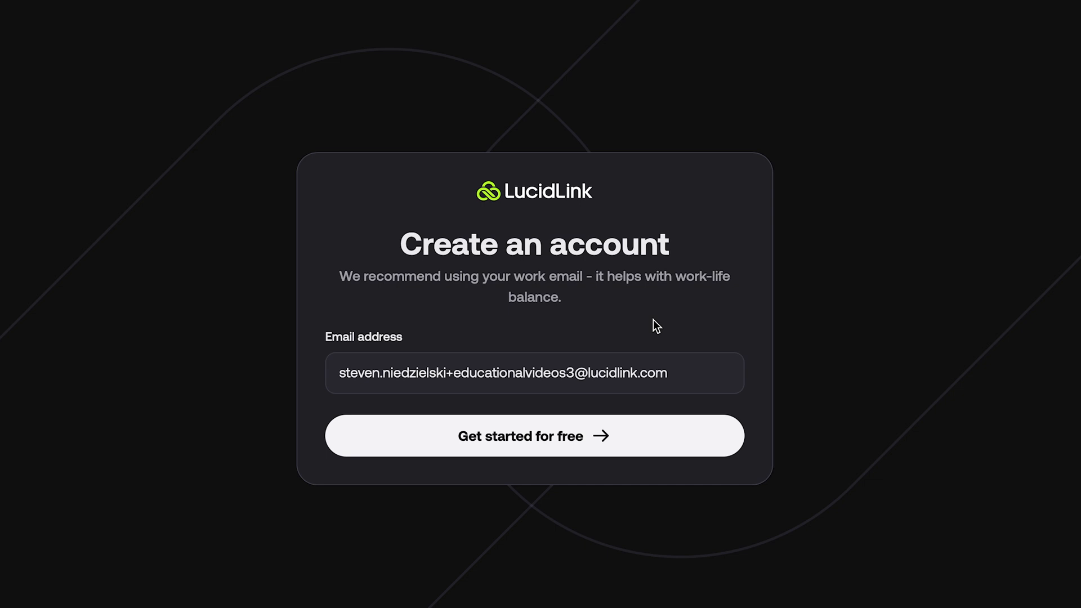
click(533, 436)
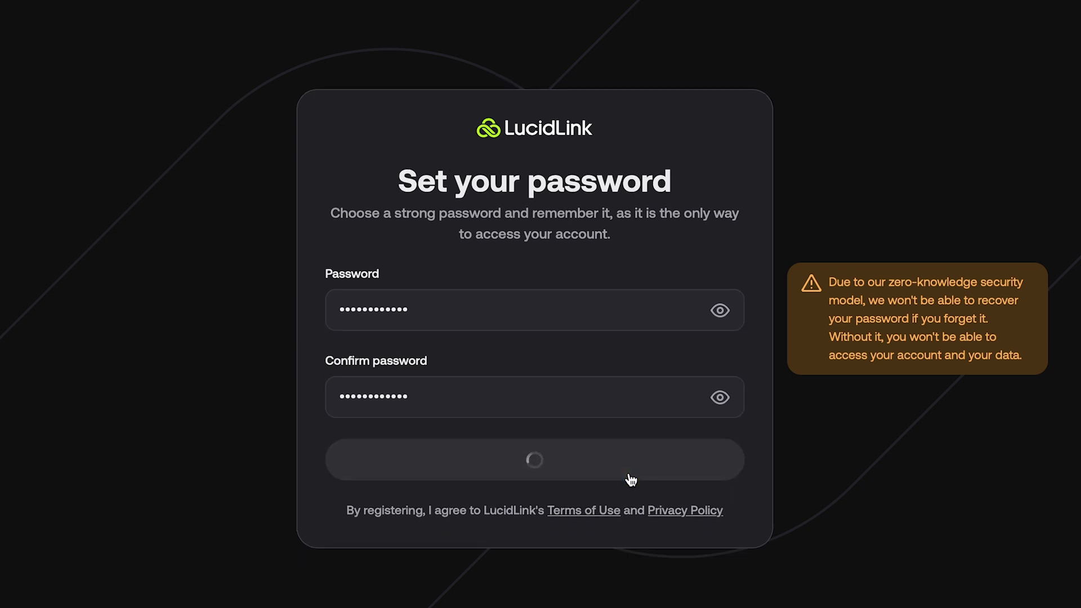
click(533, 459)
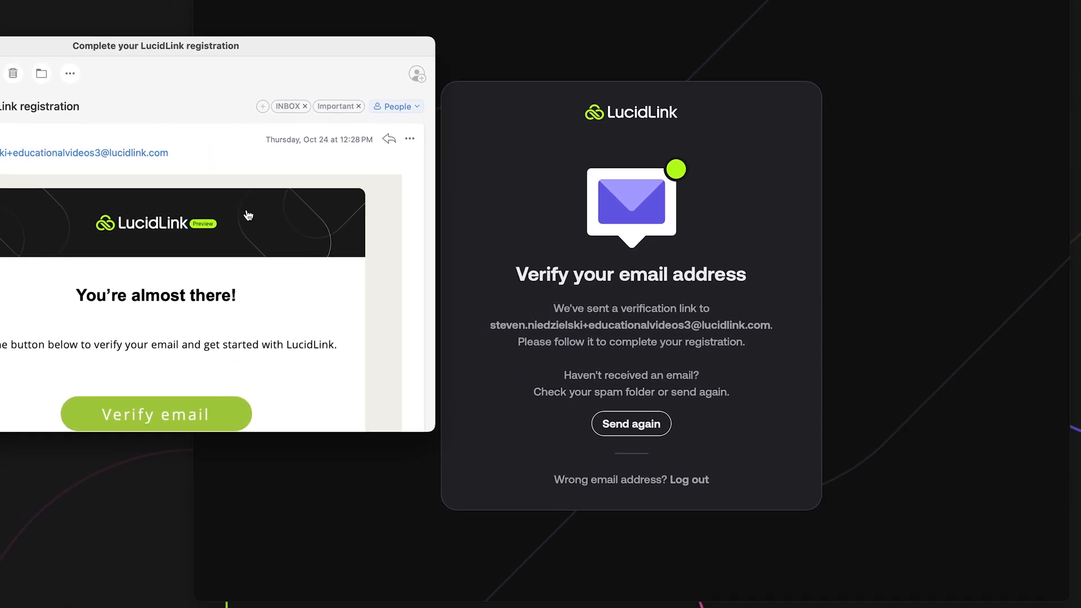
Verify the email address via the 'Complete your LucidLink registration' email.
click(156, 413)
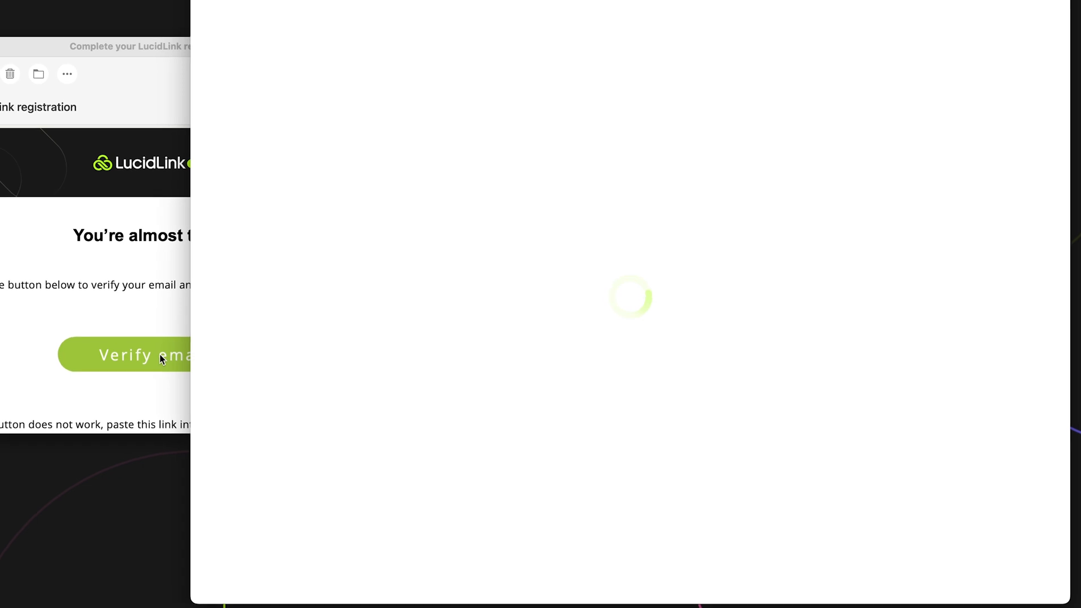
click(124, 354)
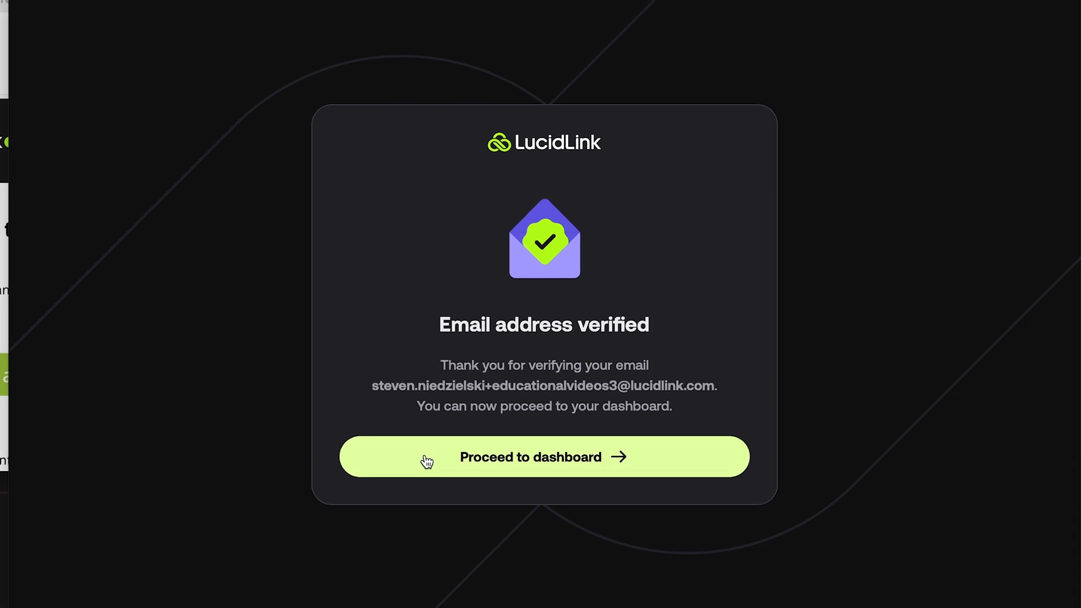
Proceed to the dashboard and accept the mycompany workspace invite.
click(544, 457)
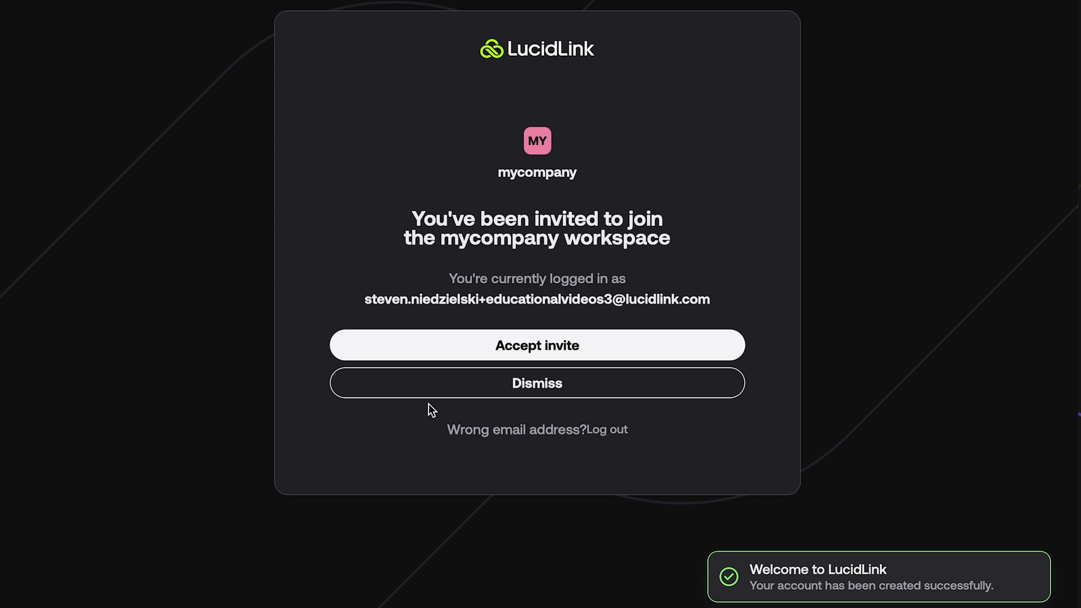
mouse_move(408, 432)
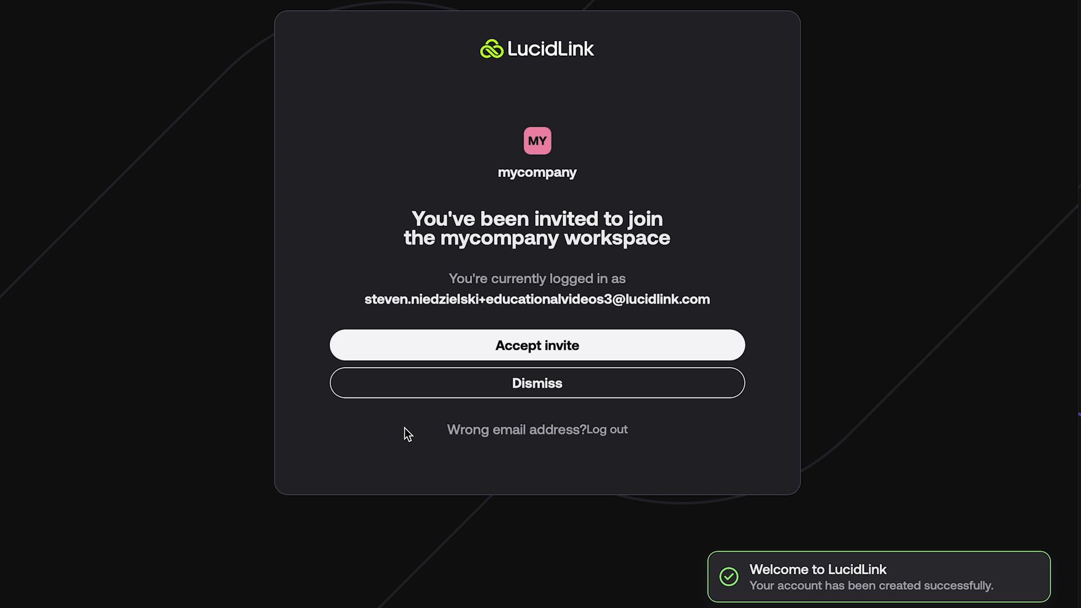
mouse_move(423, 370)
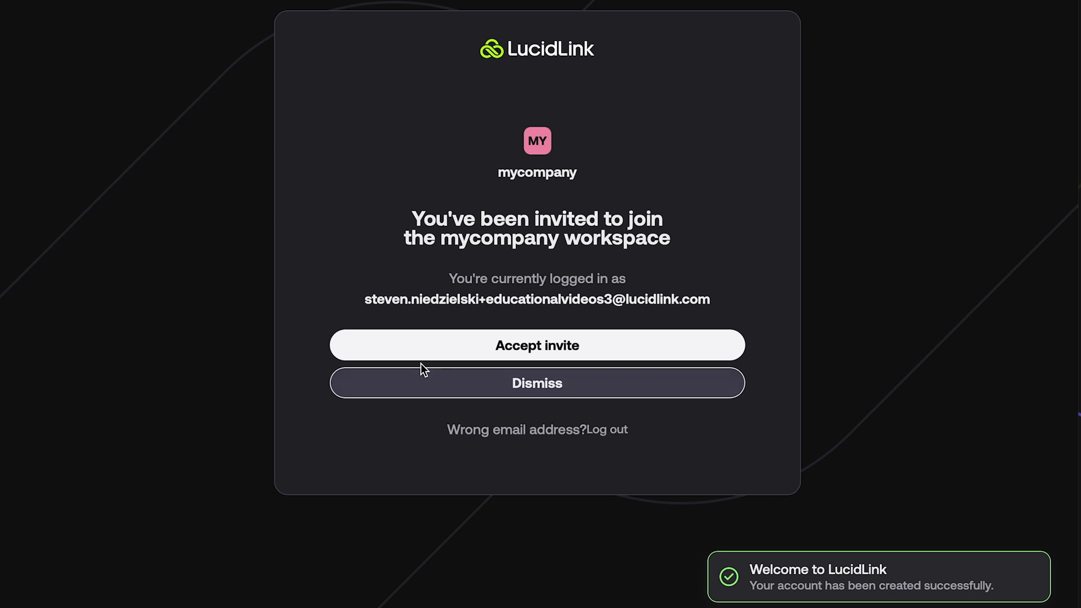
mouse_move(476, 344)
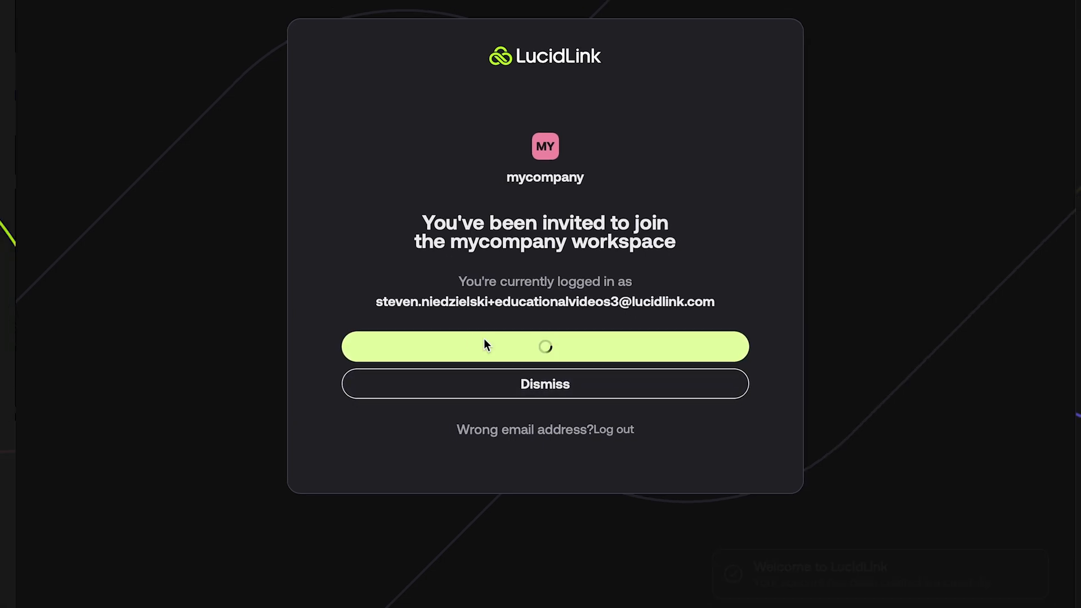
click(544, 346)
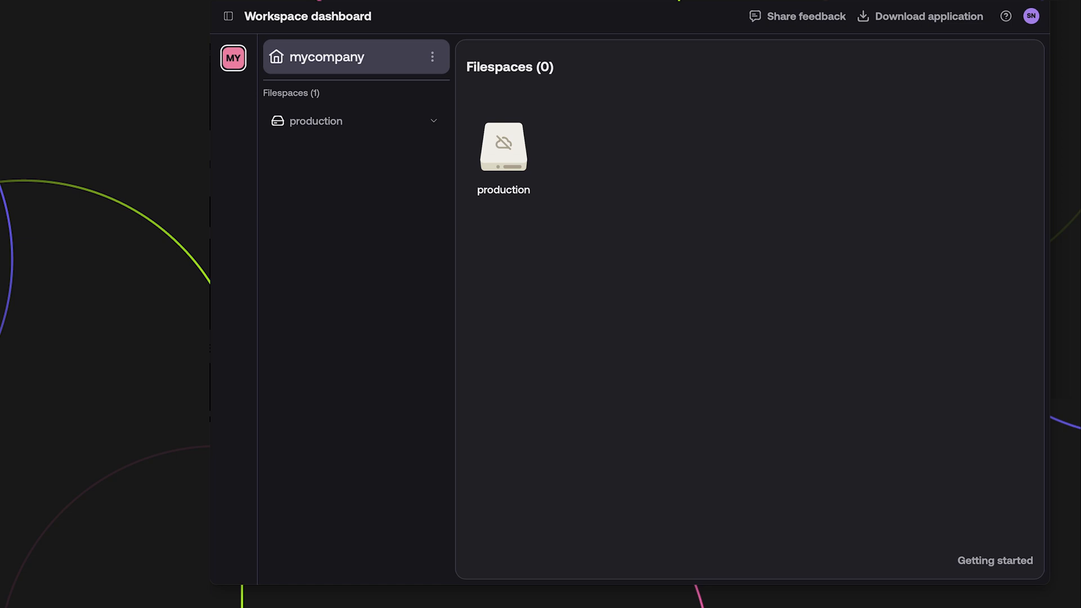
Go to My account from the profile avatar menu.
click(1030, 16)
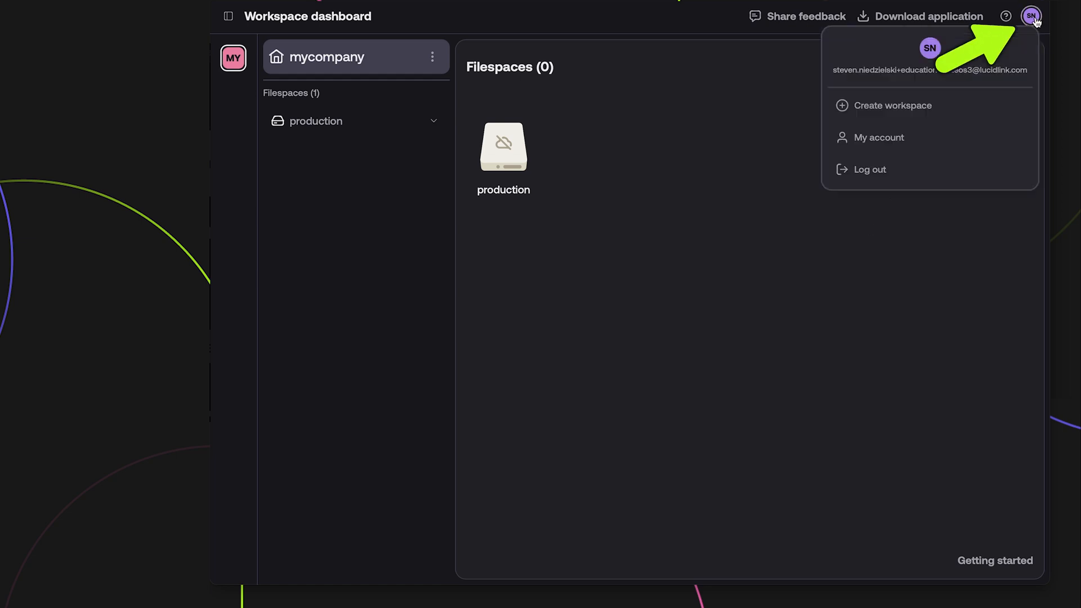
click(878, 137)
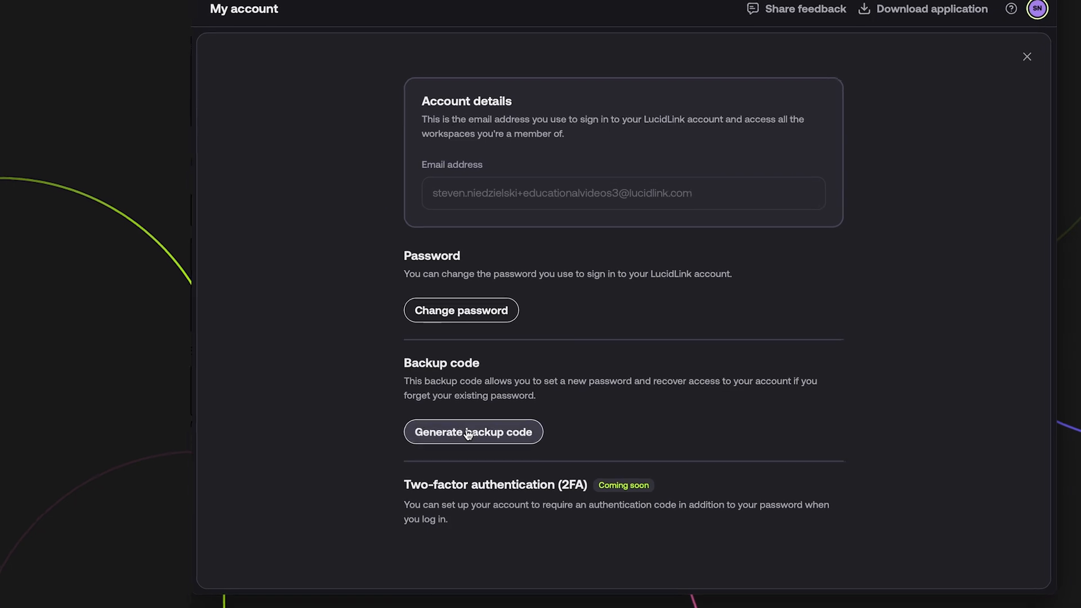
Generate a backup code, download it as a file, confirm it's stored, and save.
click(473, 432)
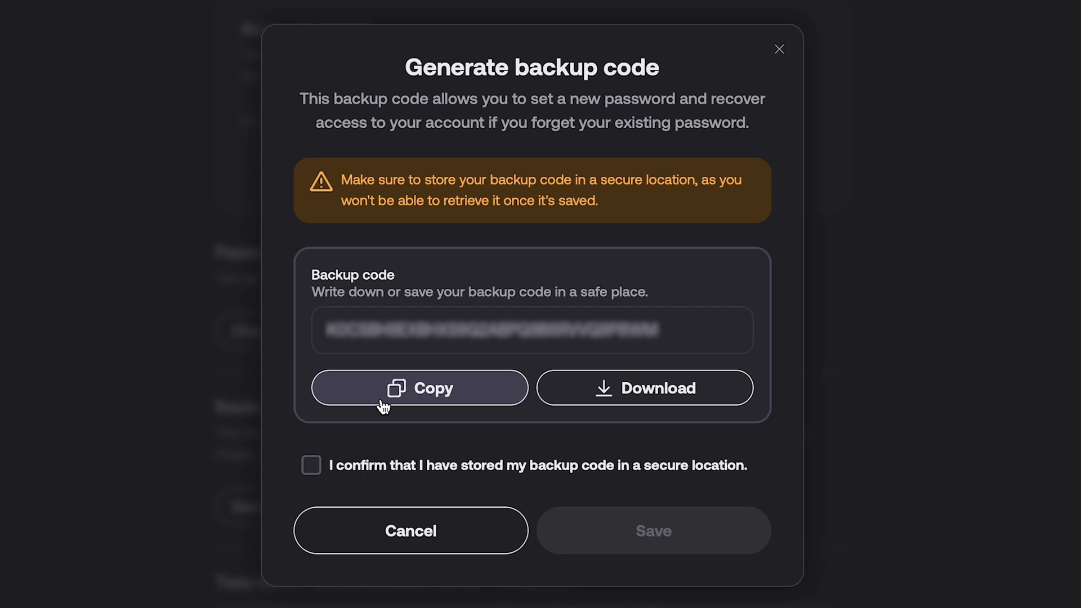
click(644, 387)
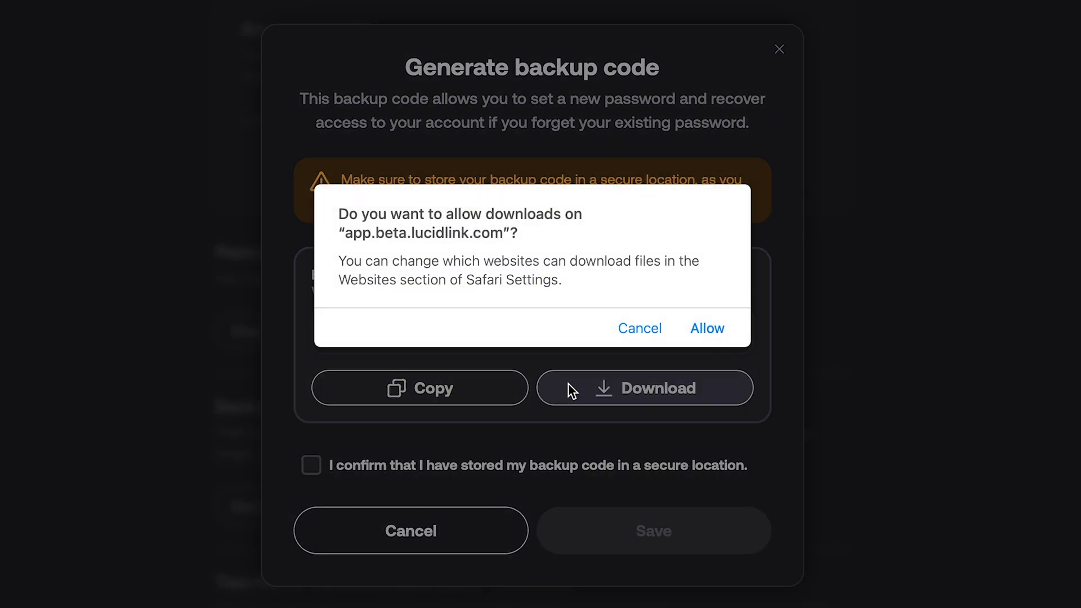
click(706, 328)
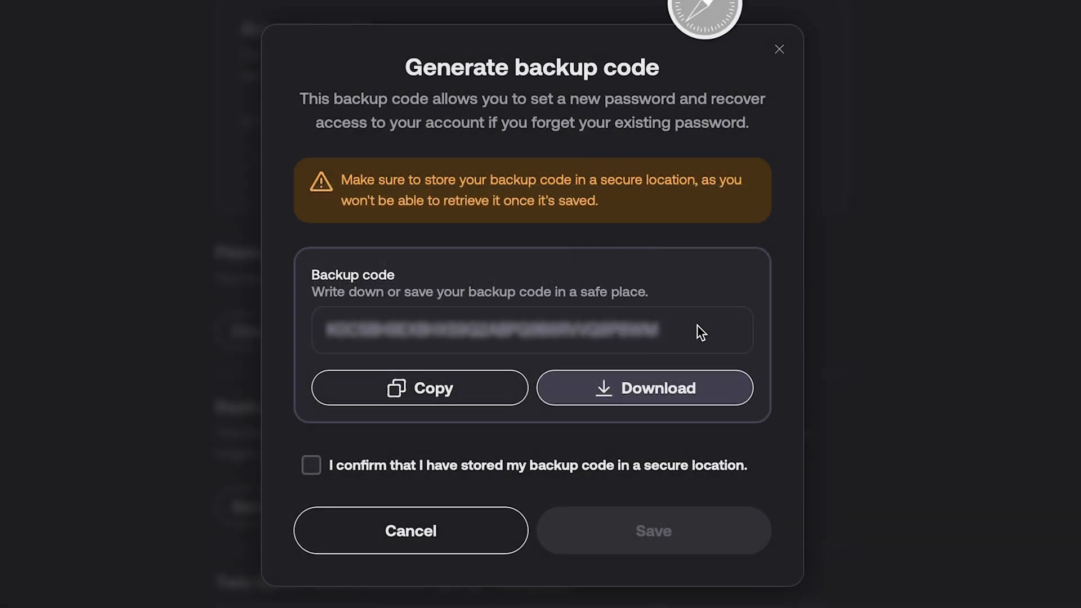
mouse_move(611, 282)
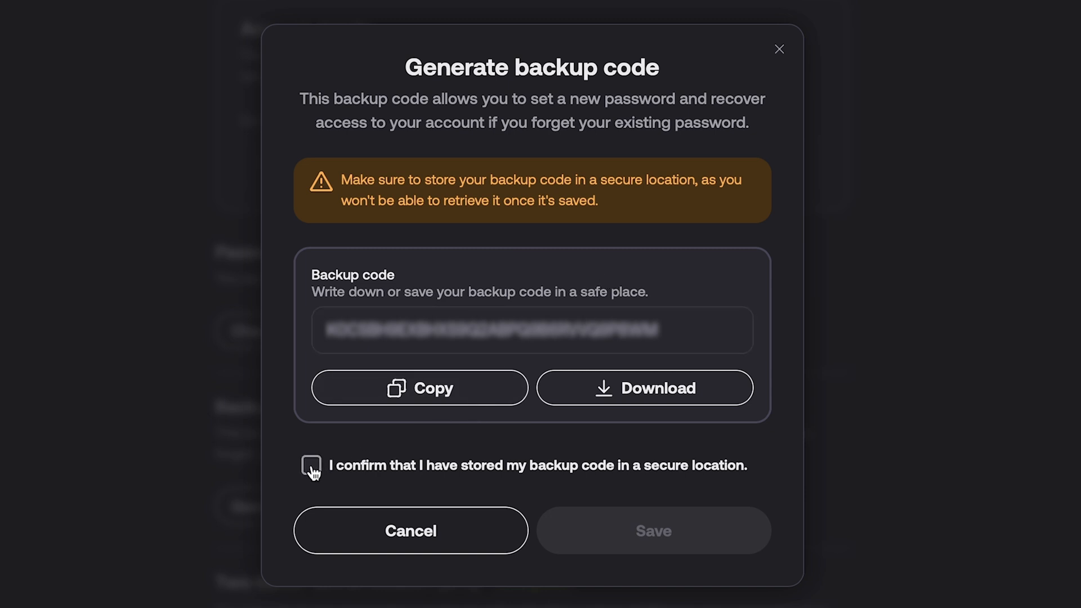
click(310, 464)
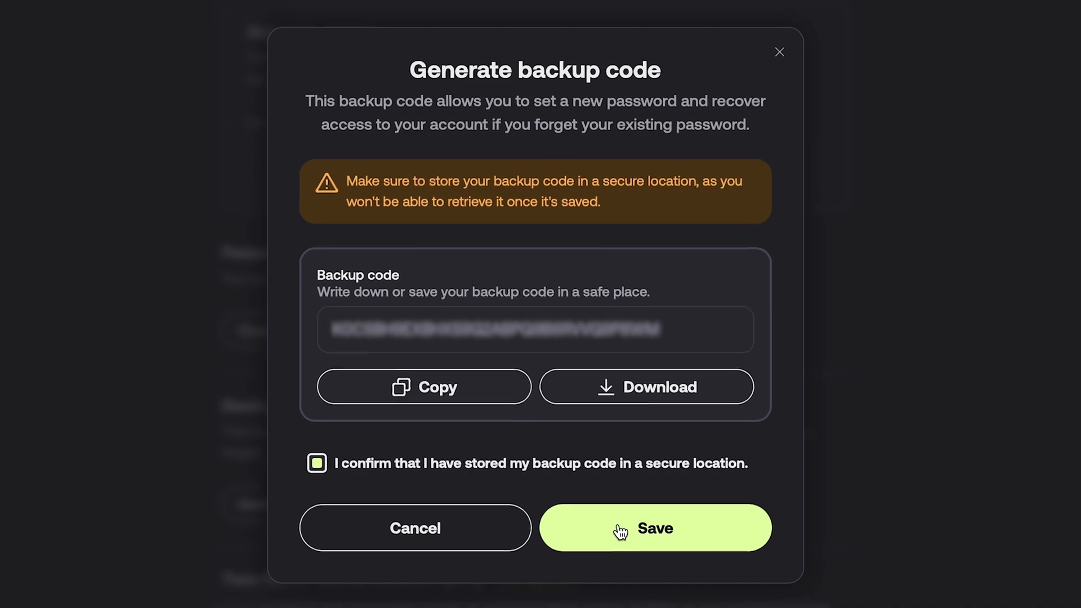
click(653, 527)
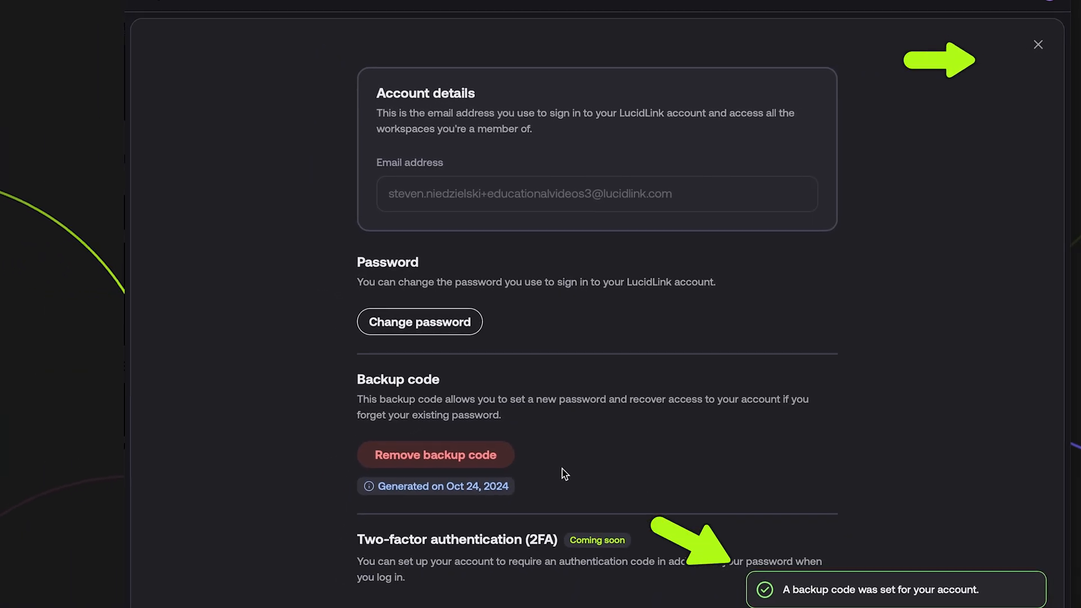
Close Account settings and select the production filespace in the sidebar.
click(1037, 45)
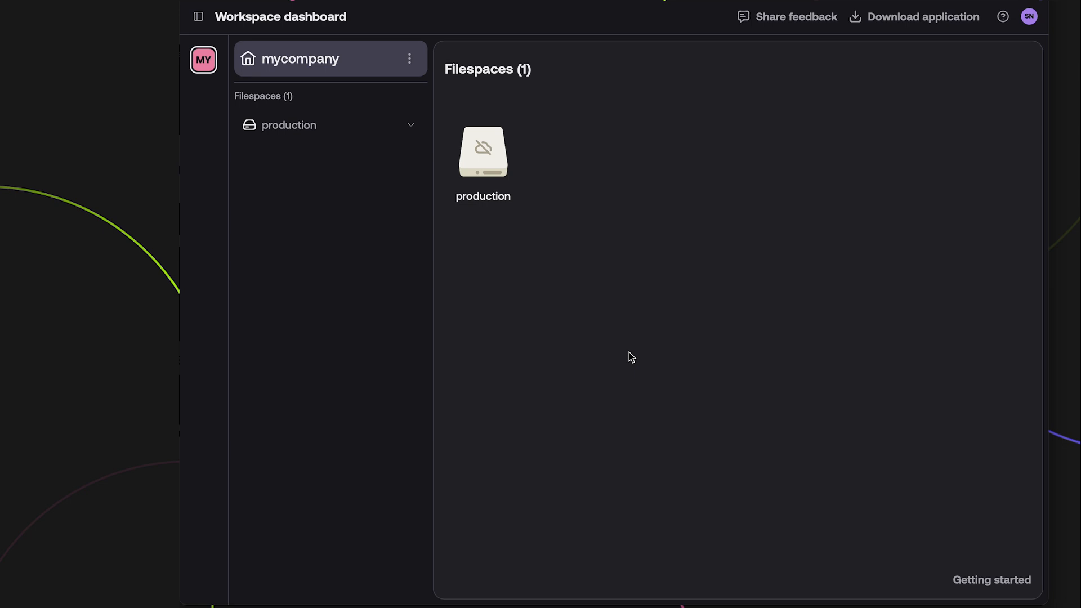
mouse_move(681, 275)
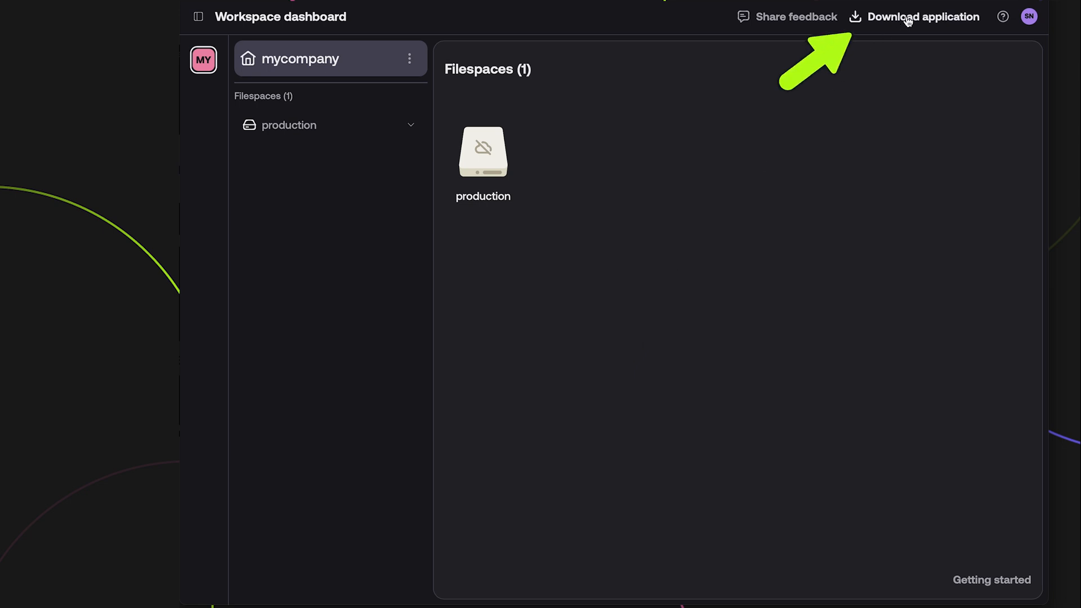
mouse_move(782, 149)
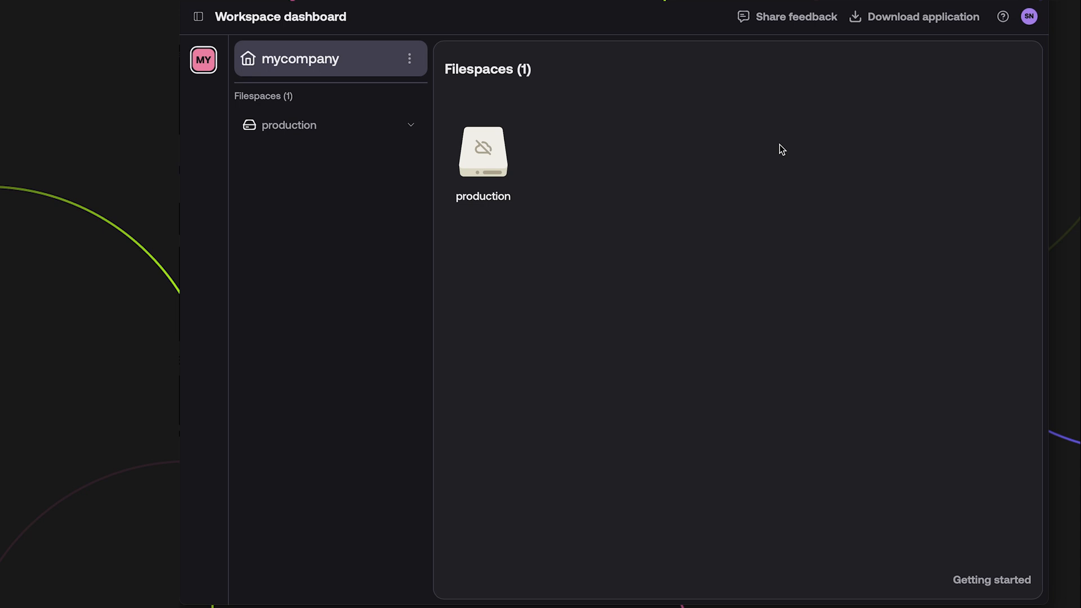
click(483, 150)
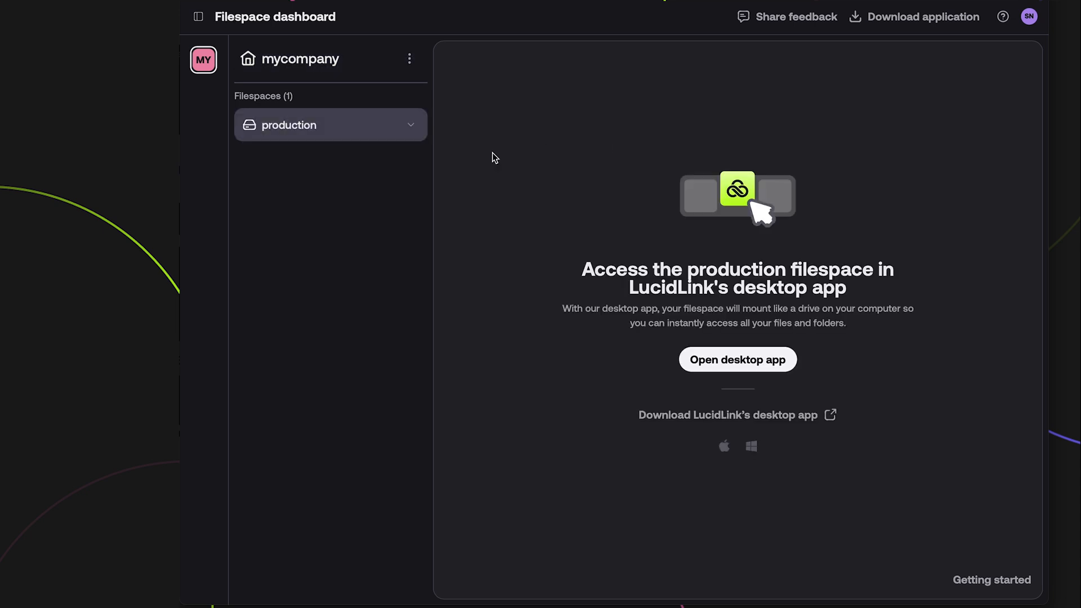
mouse_move(503, 340)
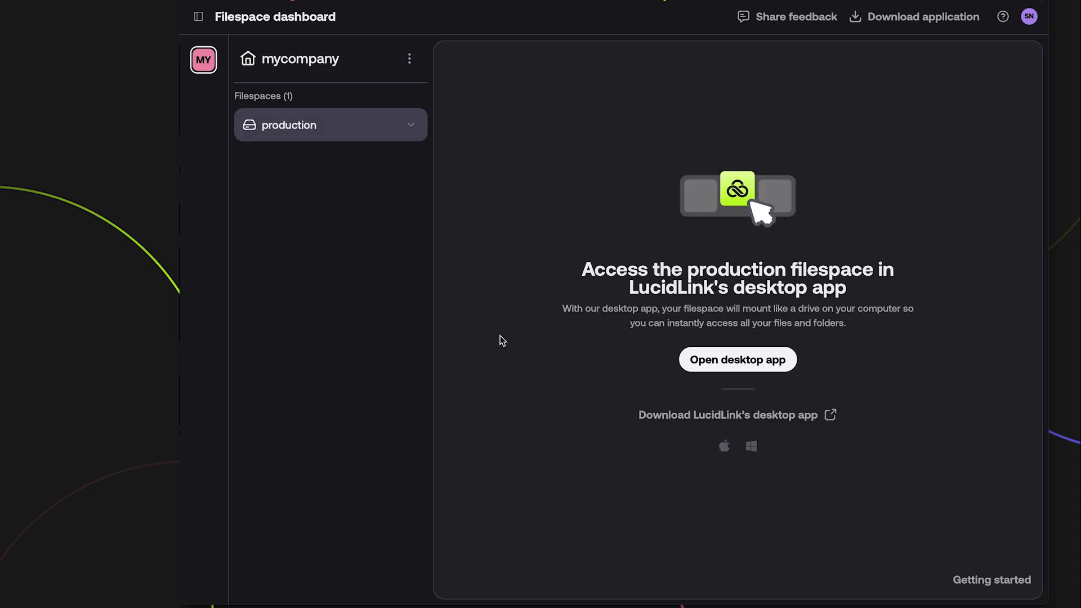
click(737, 358)
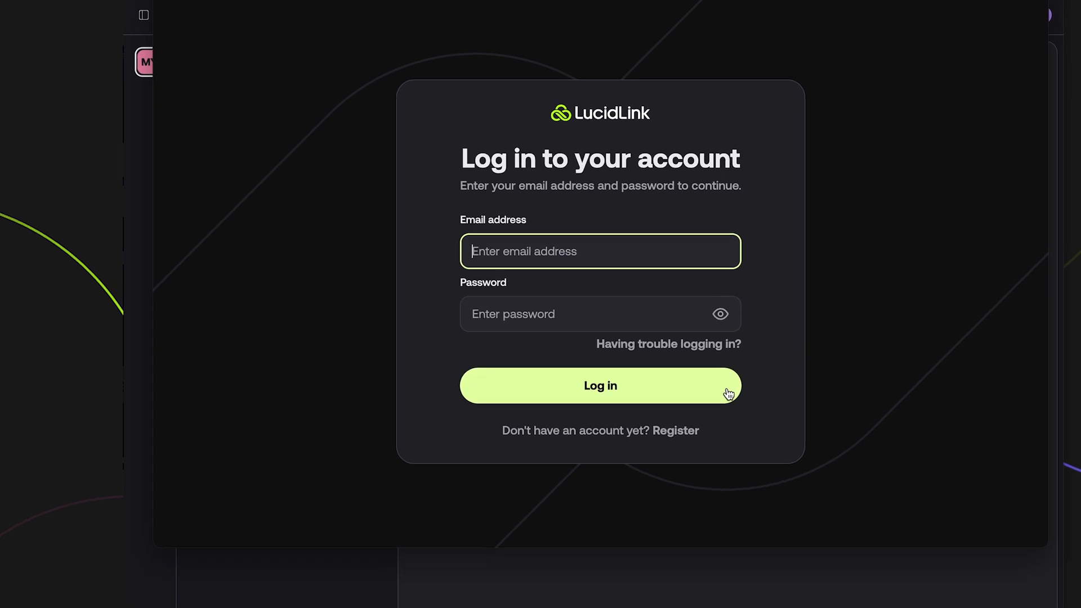
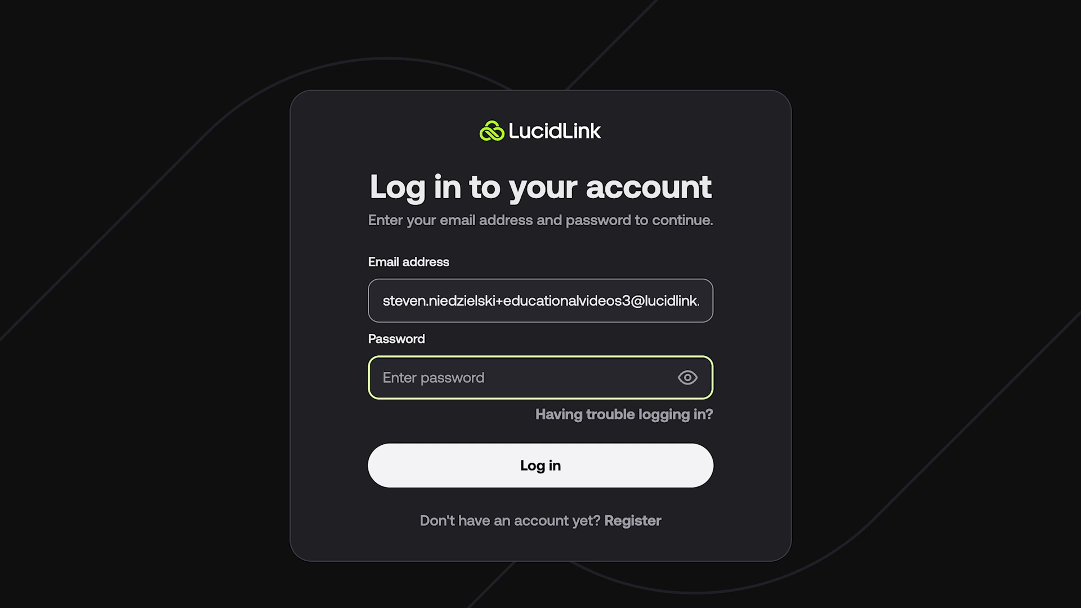
text(password)
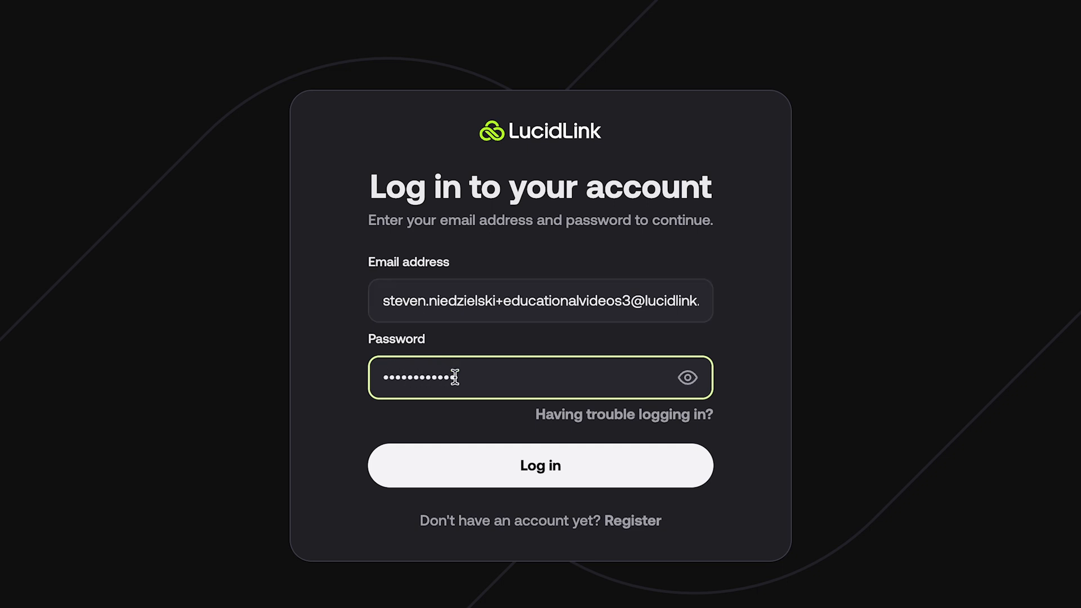
click(540, 465)
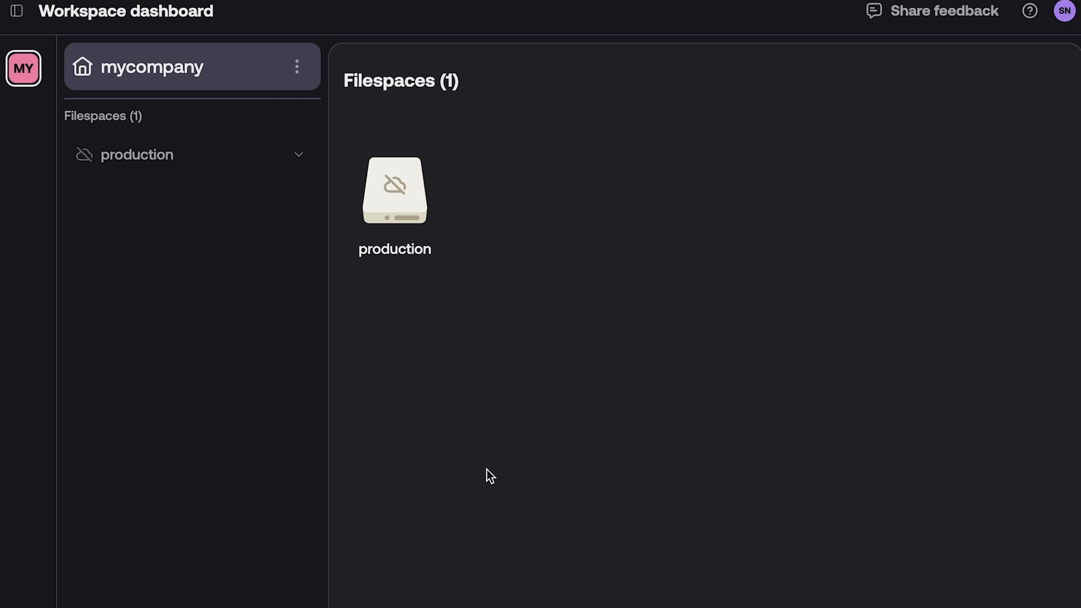
Select the production filespace and connect it until 'production is connected' shows.
click(394, 191)
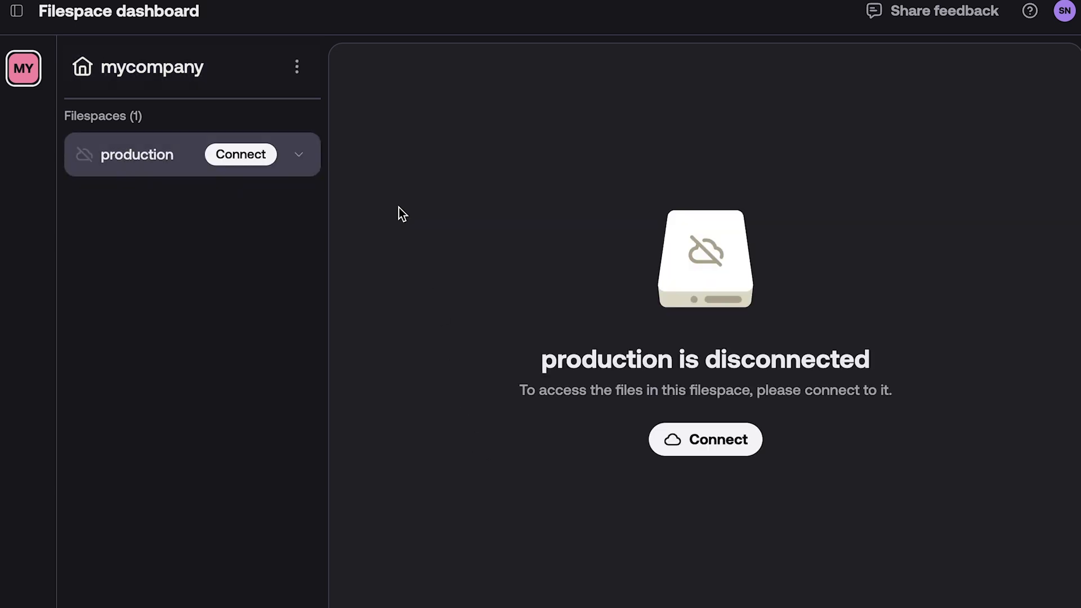
click(704, 439)
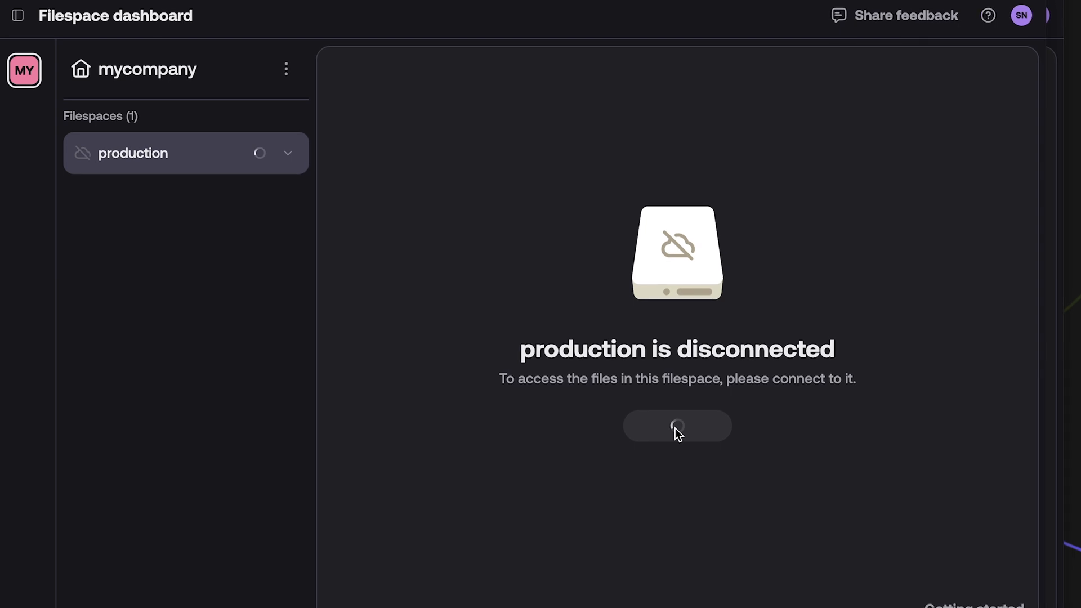
click(676, 426)
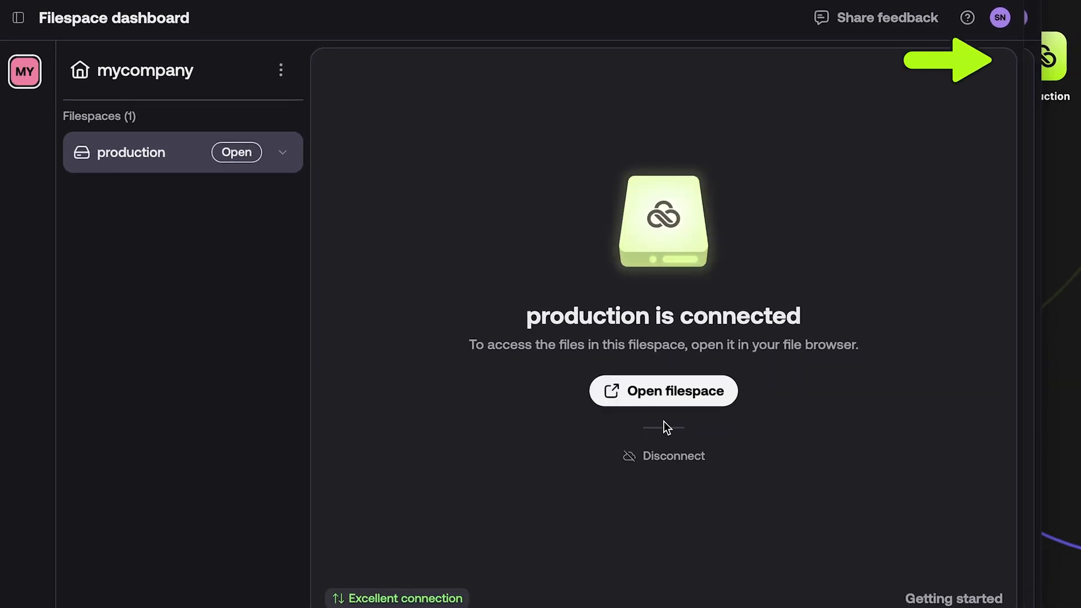
mouse_move(1065, 47)
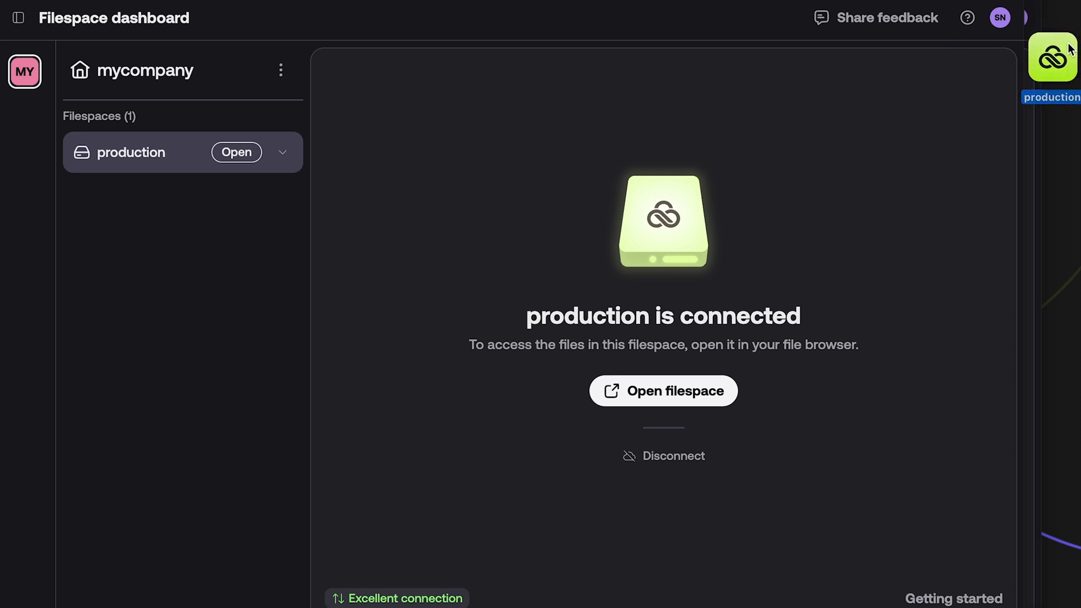
mouse_move(698, 361)
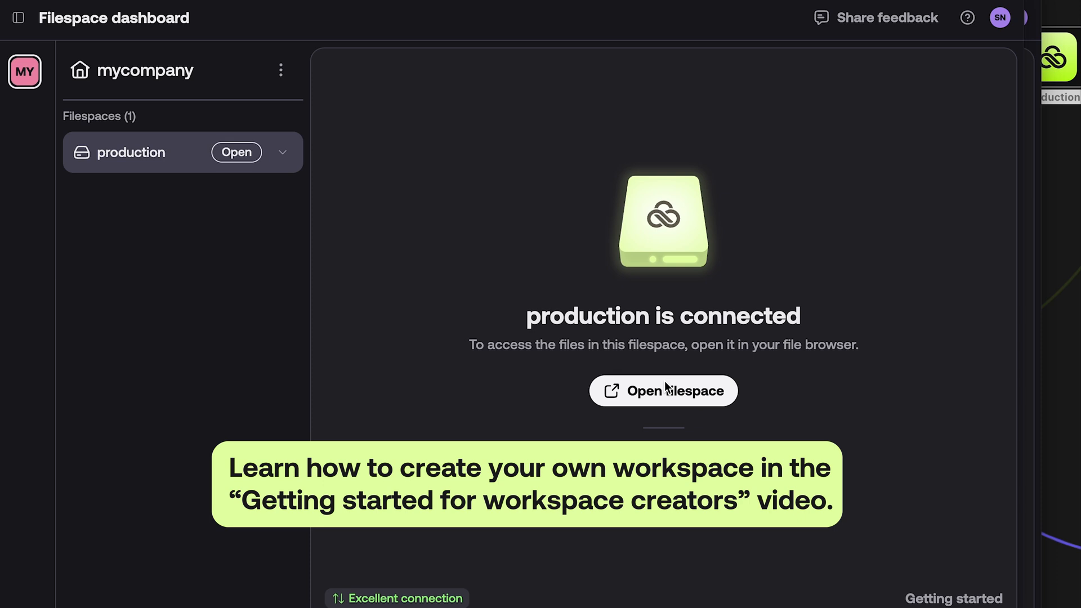
Open the production filespace in Finder and show the Wonderful Folders contents.
click(662, 390)
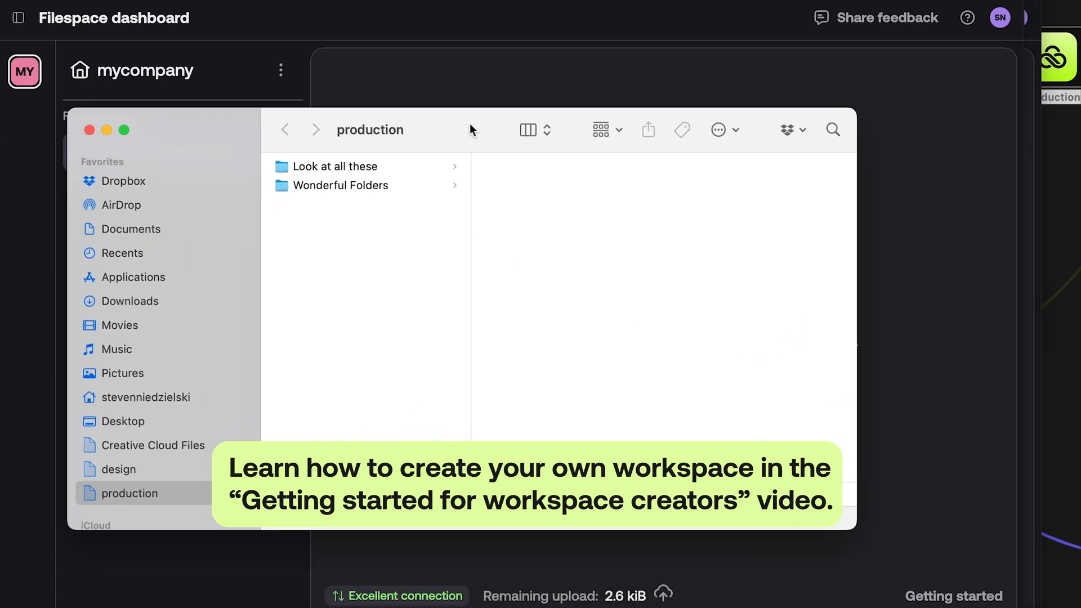
click(338, 184)
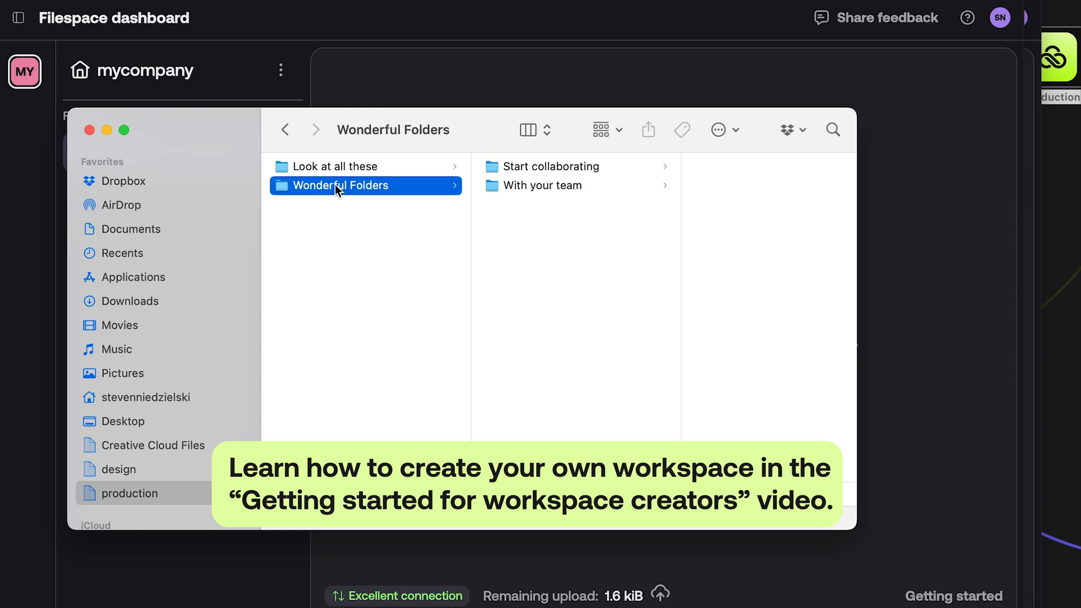